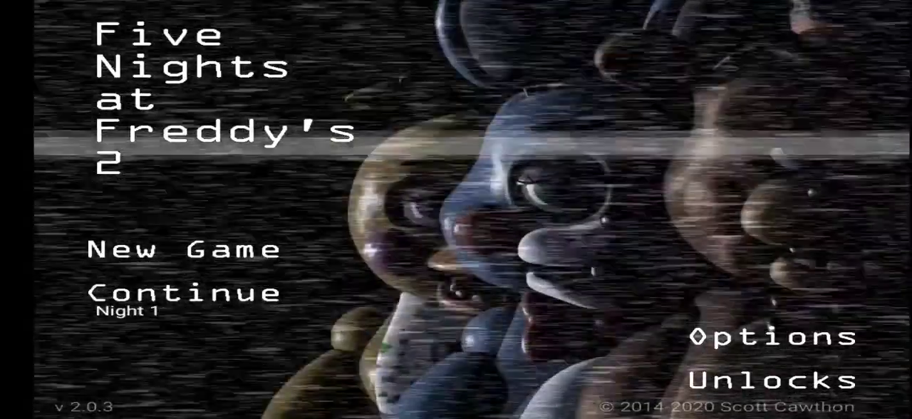
Resume the saved game from the title screen, loading Night 1 at 12 AM.
{"action": "left_click", "coordinate": [183, 294]}
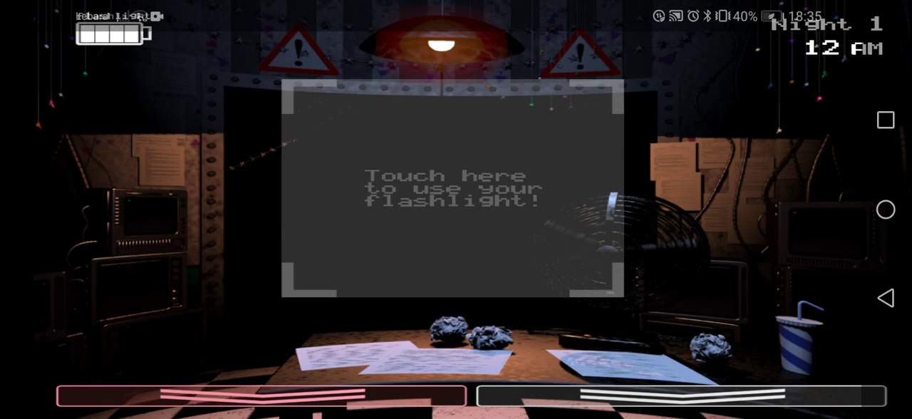
{"action": "scroll", "scroll_direction": "down", "scroll_amount": 3}
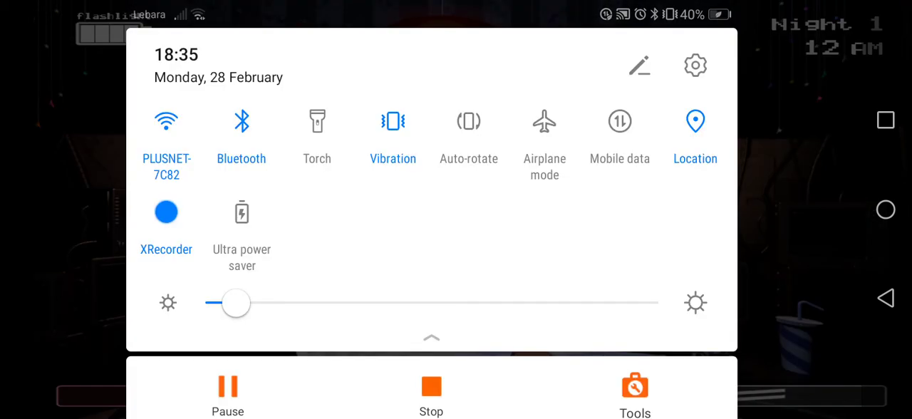
{"action": "left_click_drag", "start_coordinate": [237, 302], "coordinate": [420, 303]}
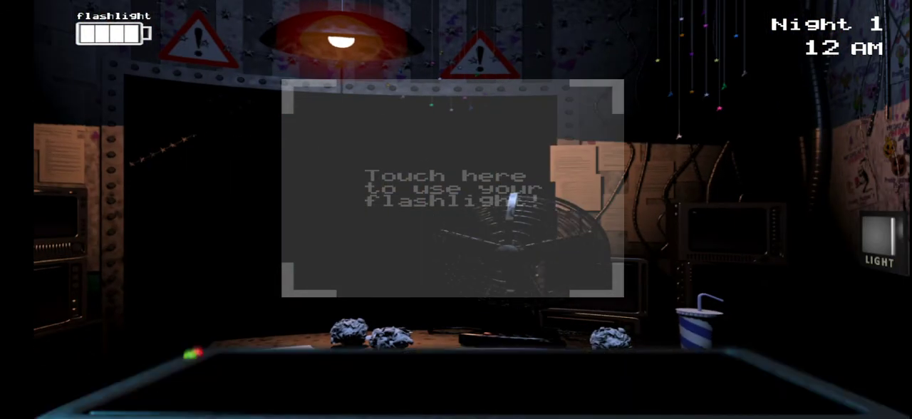
Raise the monitor and check Kid's Cove, Game Area and Parts/Service before returning to Show Stage.
{"action": "left_click", "coordinate": [684, 392]}
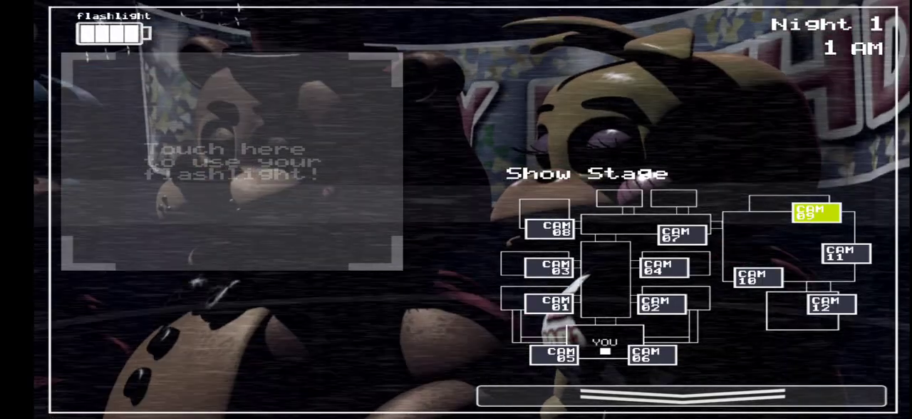
{"action": "left_click", "coordinate": [826, 304]}
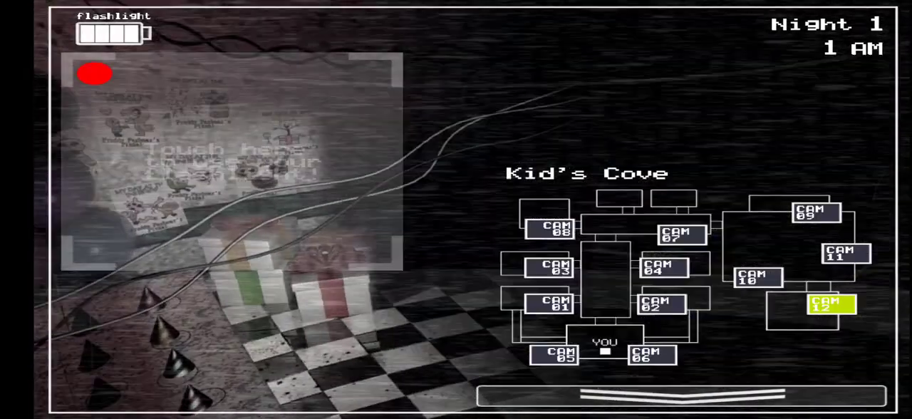
{"action": "left_click", "coordinate": [758, 278]}
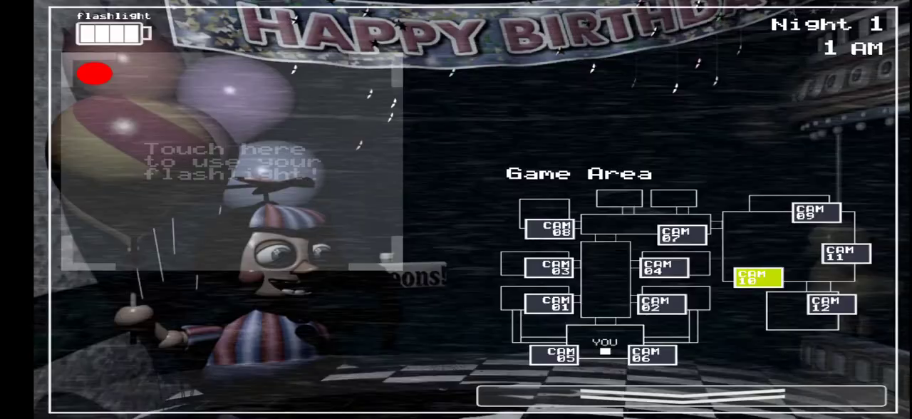
{"action": "left_click", "coordinate": [553, 226]}
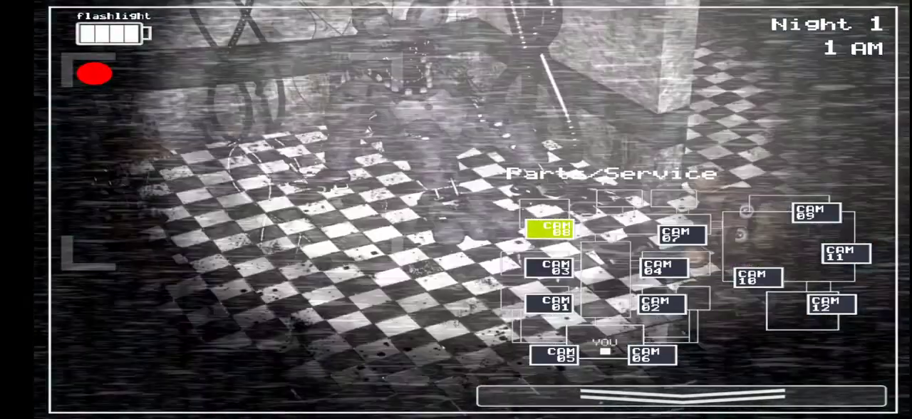
{"action": "left_click", "coordinate": [682, 234]}
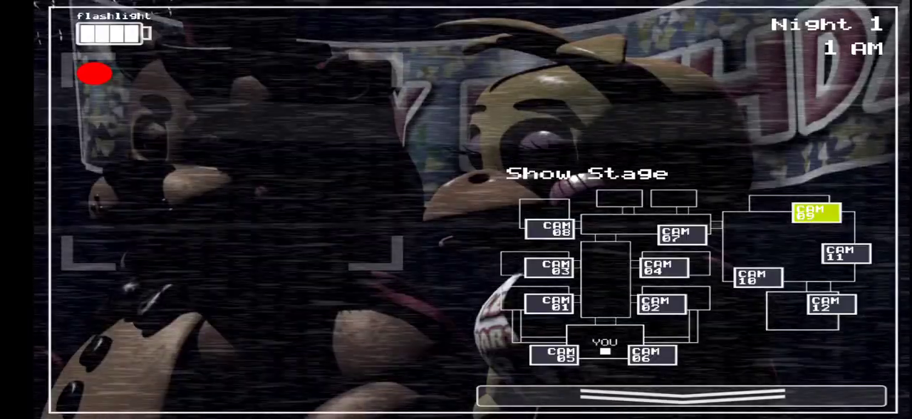
{"action": "left_click", "coordinate": [844, 256]}
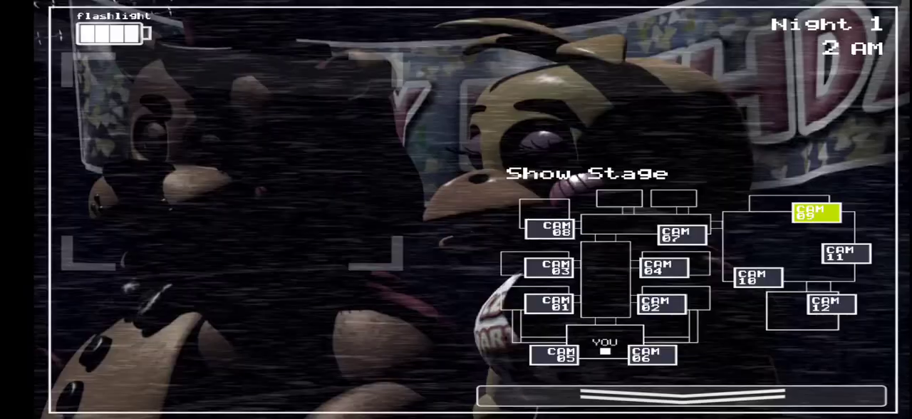
Check Show Stage and Kid's Cove, then fully wind the Prize Corner music box.
{"action": "left_click", "coordinate": [843, 254]}
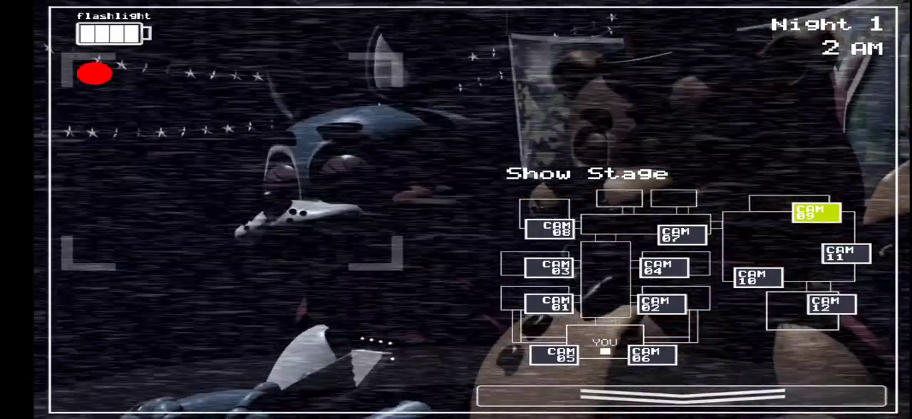
{"action": "left_click", "coordinate": [826, 306]}
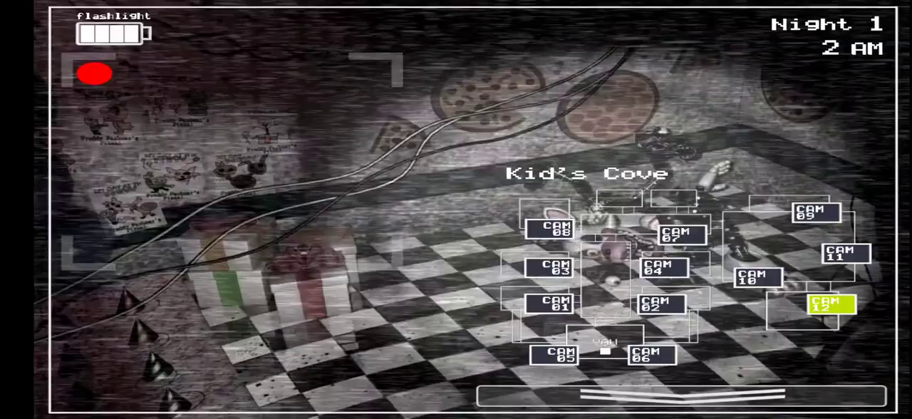
{"action": "left_click", "coordinate": [847, 254]}
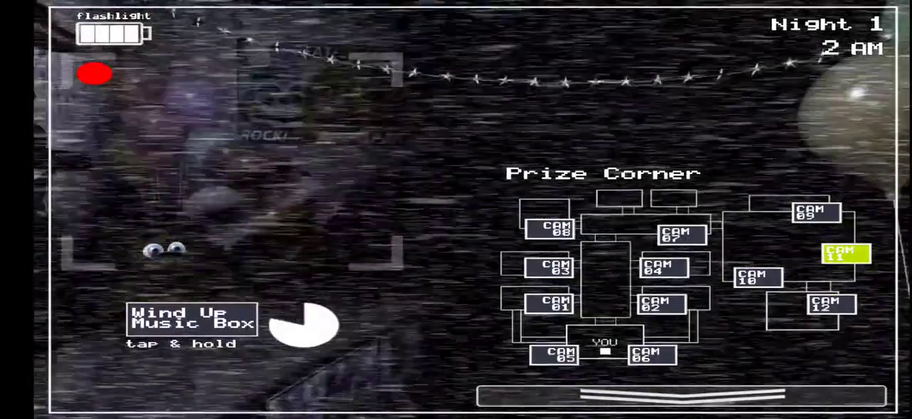
{"action": "left_click", "coordinate": [192, 322]}
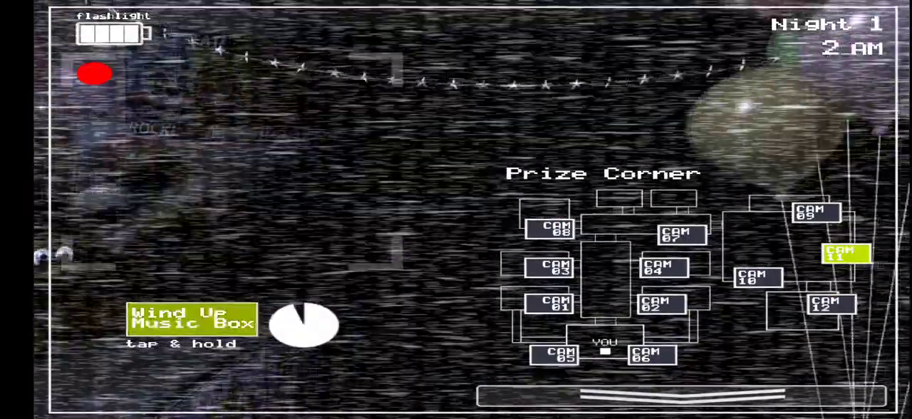
Sweep the Main Hall, Game Area and Show Stage feeds, ending back on Main Hall.
{"action": "left_click", "coordinate": [681, 234]}
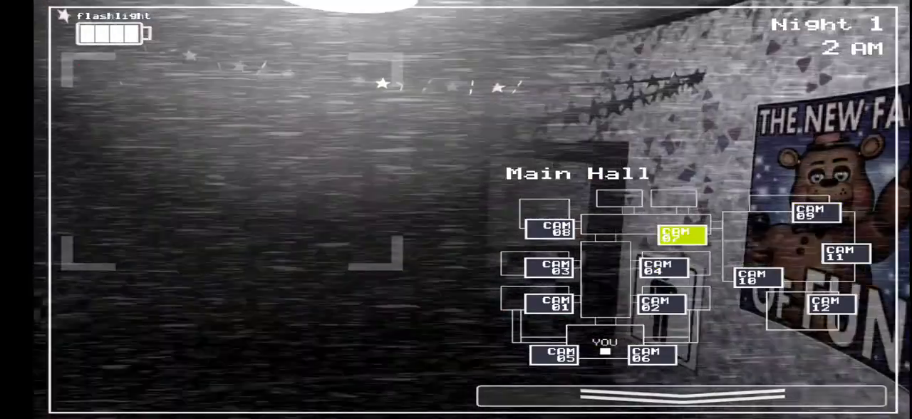
{"action": "left_click", "coordinate": [757, 278]}
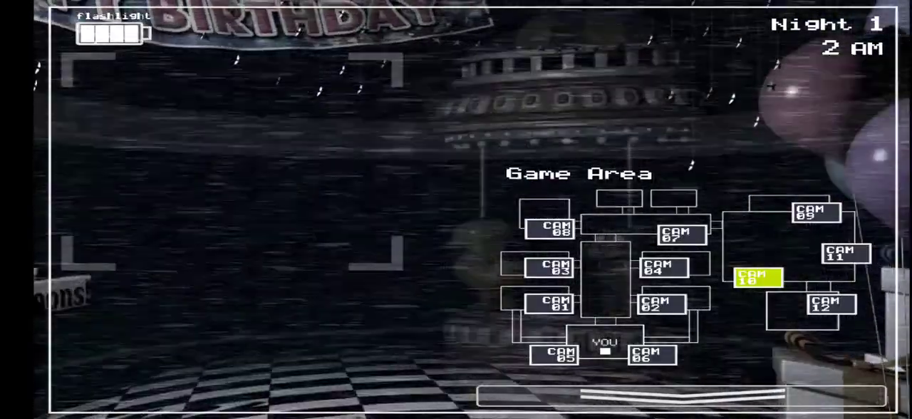
{"action": "left_click", "coordinate": [815, 211]}
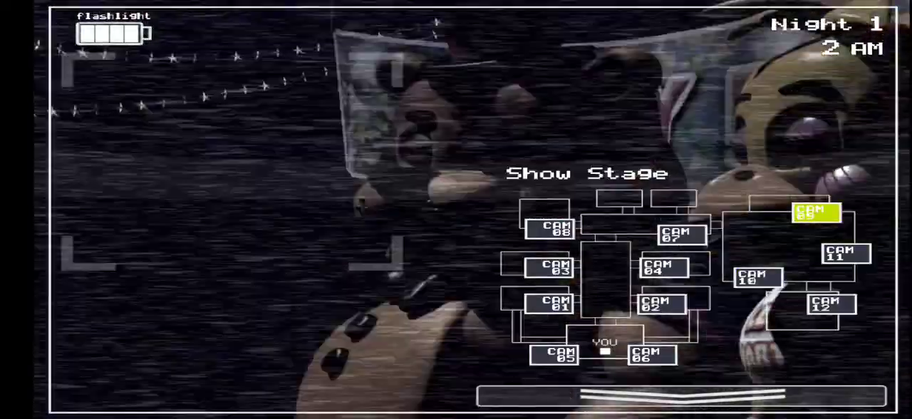
{"action": "left_click", "coordinate": [678, 233]}
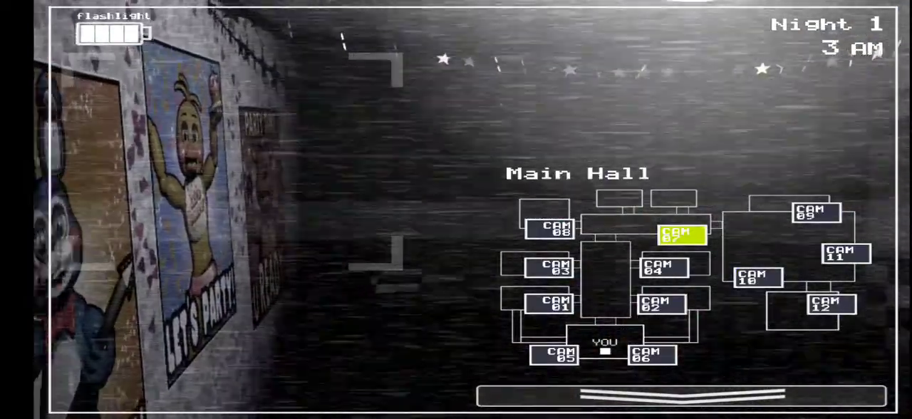
Check Party Room 3, the Left Air Vent, Party Room 3 again and Parts/Service.
{"action": "left_click", "coordinate": [550, 268]}
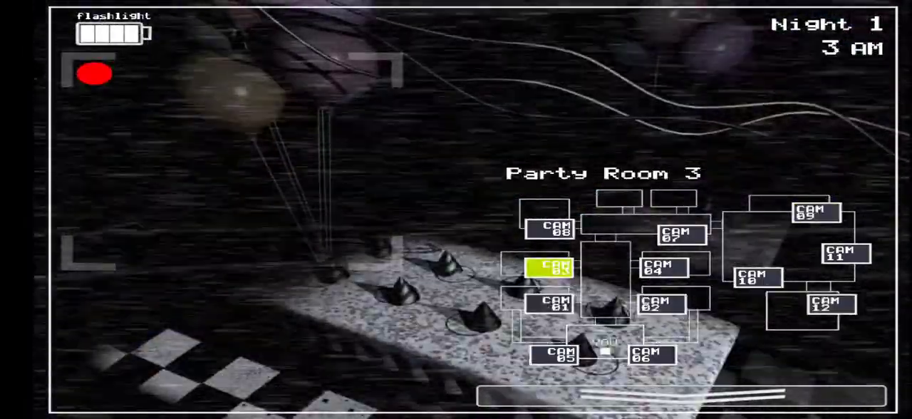
{"action": "left_click", "coordinate": [556, 356]}
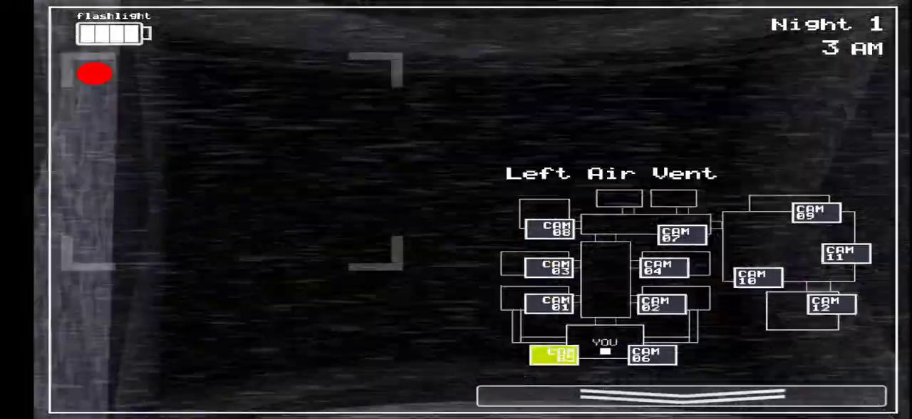
{"action": "left_click", "coordinate": [548, 268]}
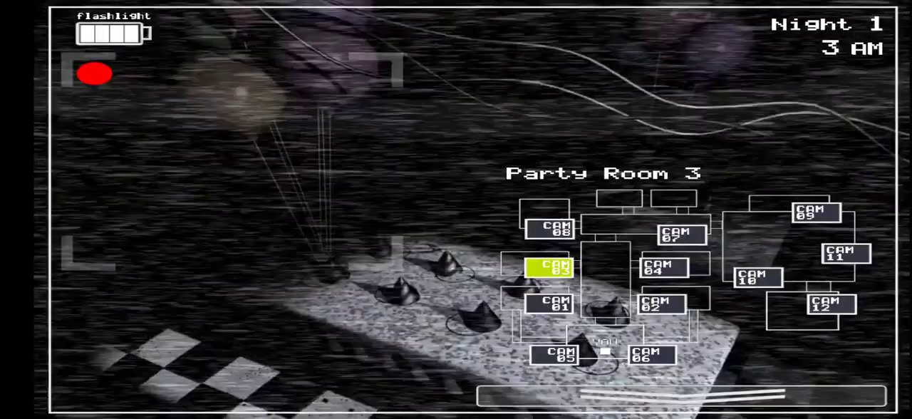
{"action": "left_click", "coordinate": [550, 228]}
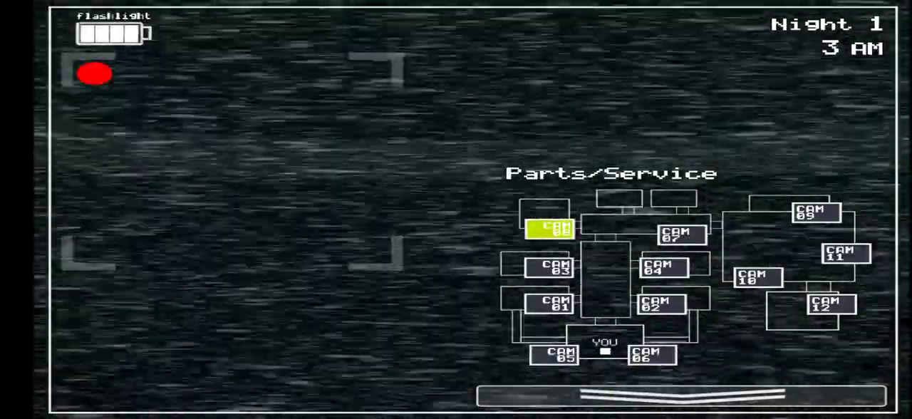
Check Main Hall and Party Room 4, spotting Toy Bonnie, then the Prize Corner music box.
{"action": "left_click", "coordinate": [682, 235]}
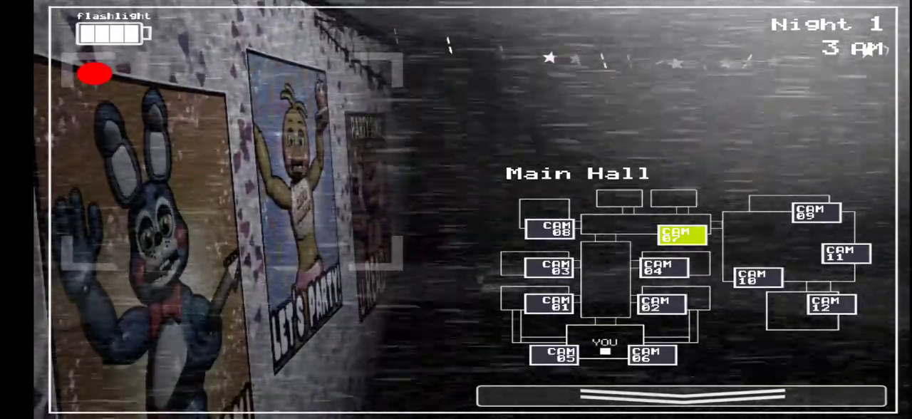
{"action": "left_click", "coordinate": [664, 268]}
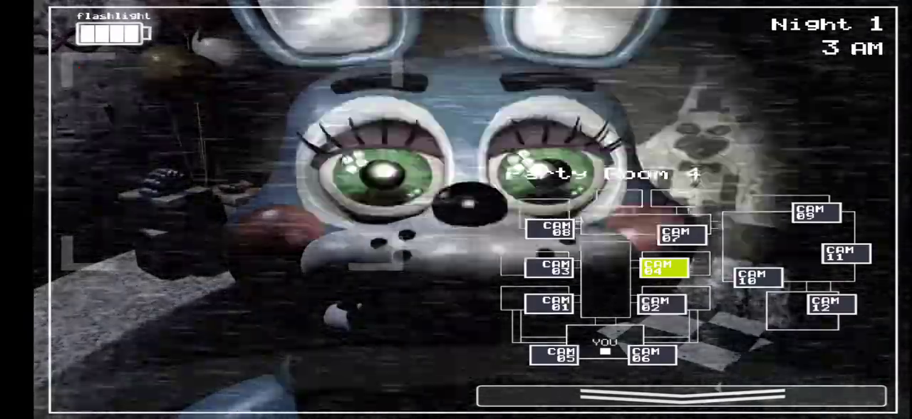
{"action": "left_click", "coordinate": [843, 254]}
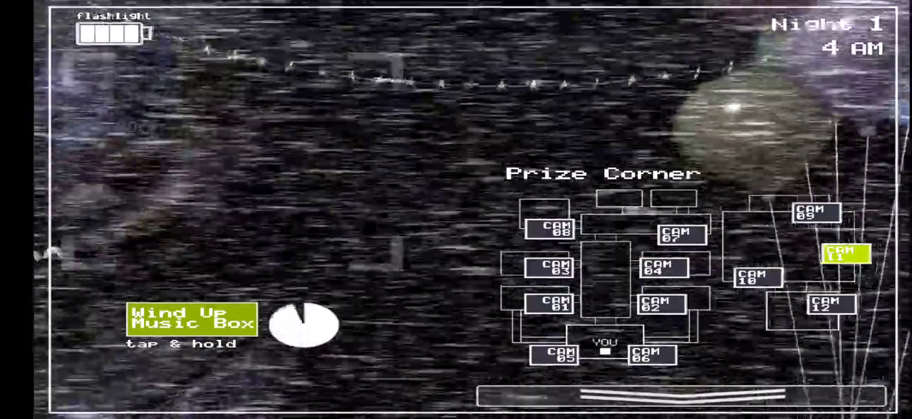
Cycle through Party Rooms 1 and 2, the Right Air Vent, Main Hall and Show Stage feeds.
{"action": "left_click", "coordinate": [554, 305]}
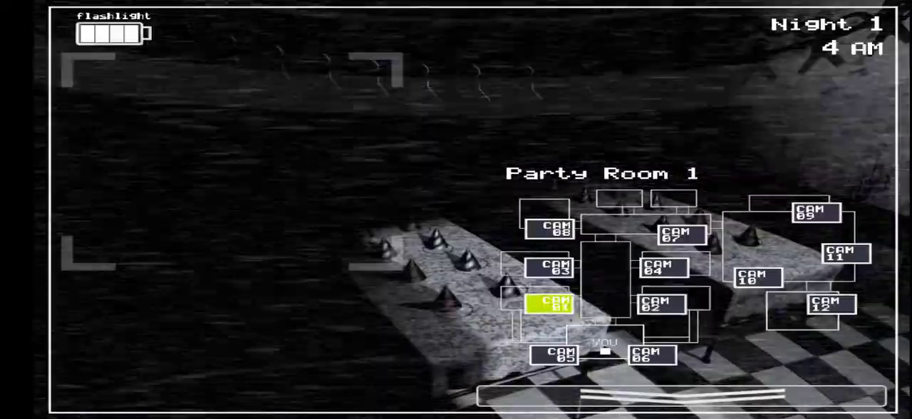
{"action": "left_click", "coordinate": [659, 303]}
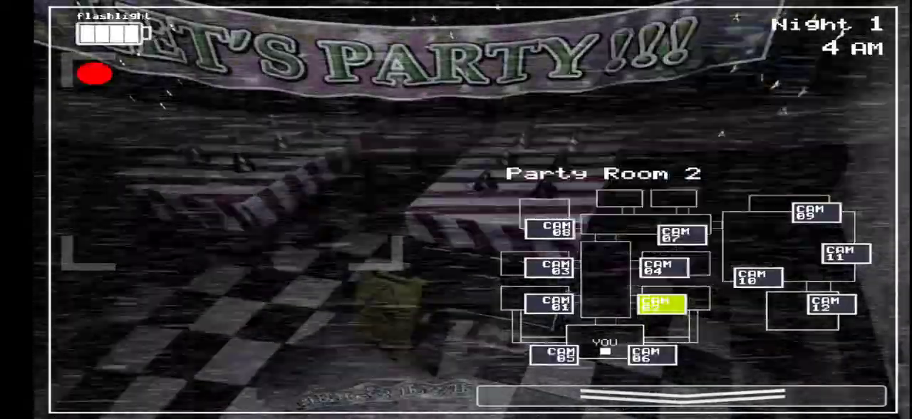
{"action": "left_click", "coordinate": [650, 355]}
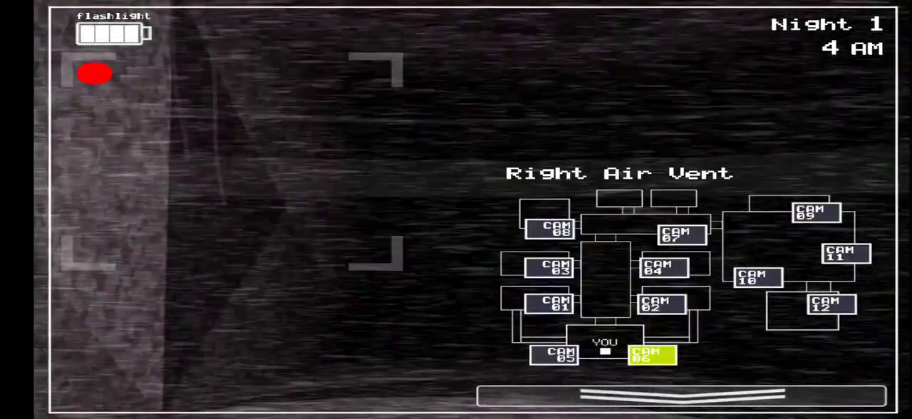
{"action": "left_click", "coordinate": [680, 233]}
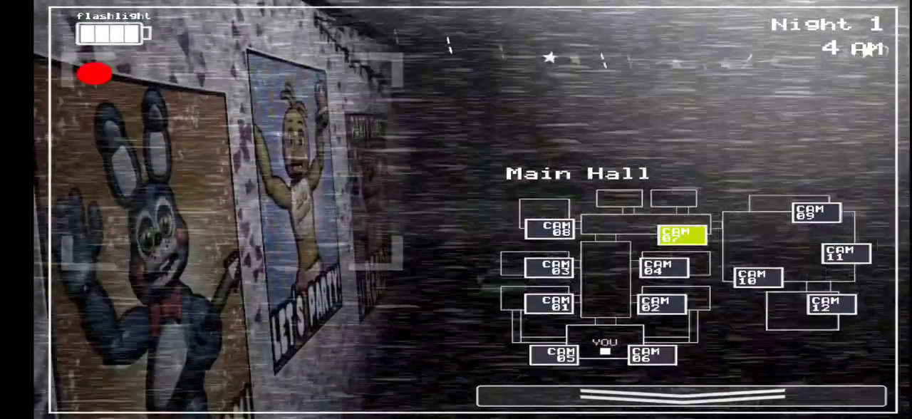
{"action": "left_click", "coordinate": [657, 305]}
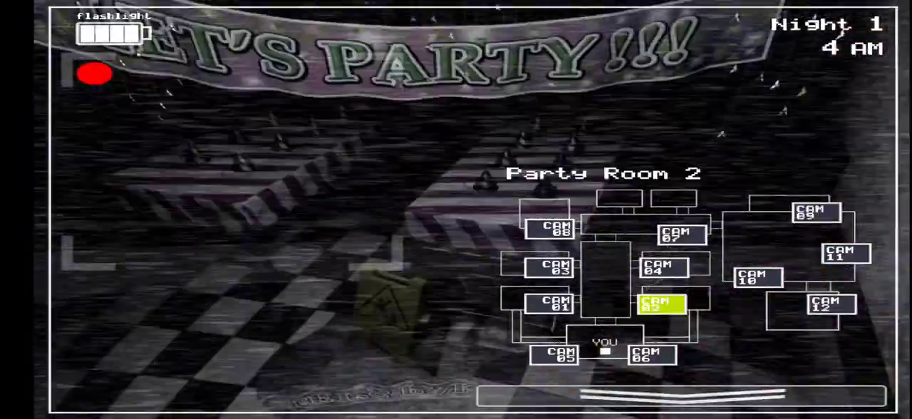
{"action": "left_click", "coordinate": [815, 212]}
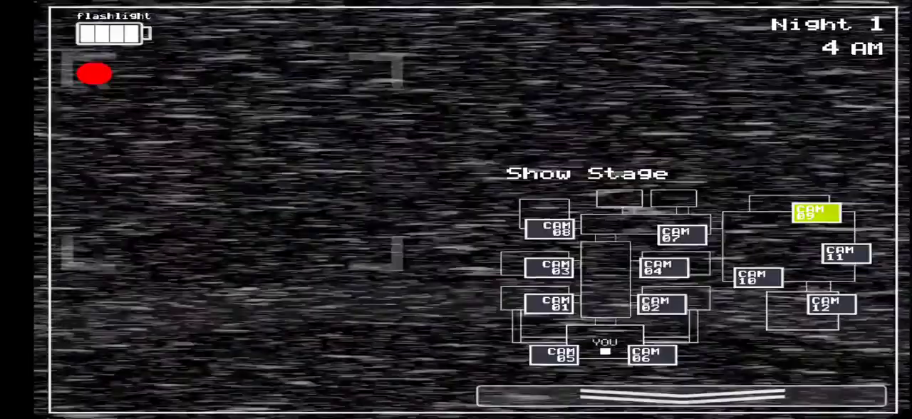
{"action": "left_click", "coordinate": [647, 353]}
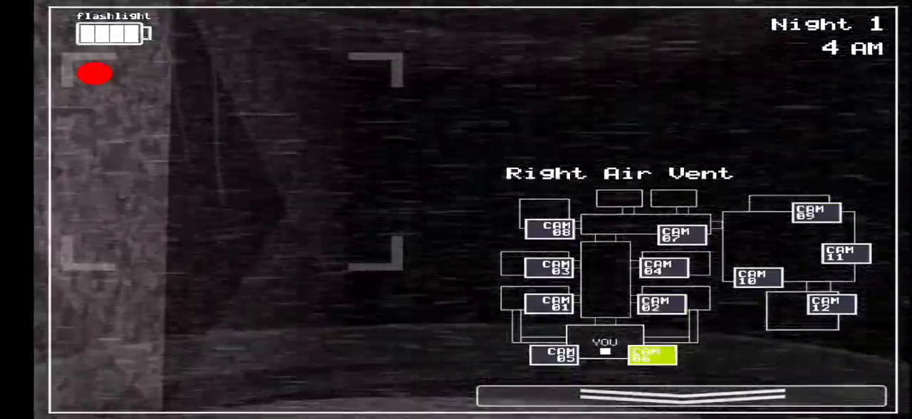
Keep alternating Show Stage, Main Hall and Party Room 2 until 5 AM, ending on Prize Corner.
{"action": "left_click", "coordinate": [812, 212]}
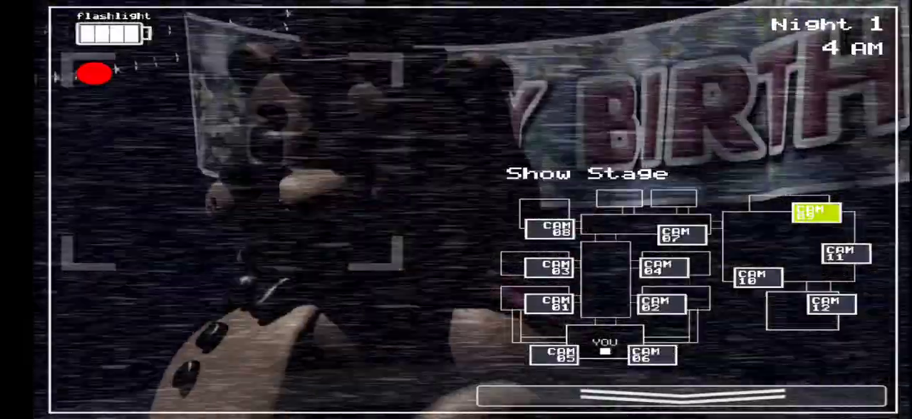
{"action": "left_click", "coordinate": [681, 235]}
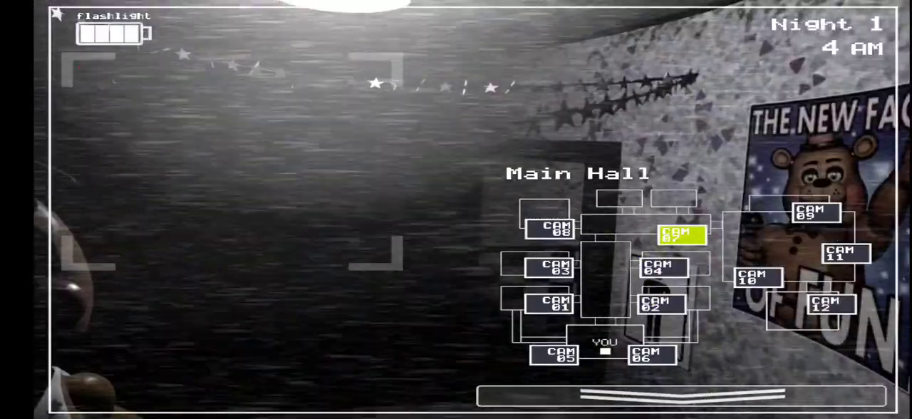
{"action": "left_click", "coordinate": [659, 302]}
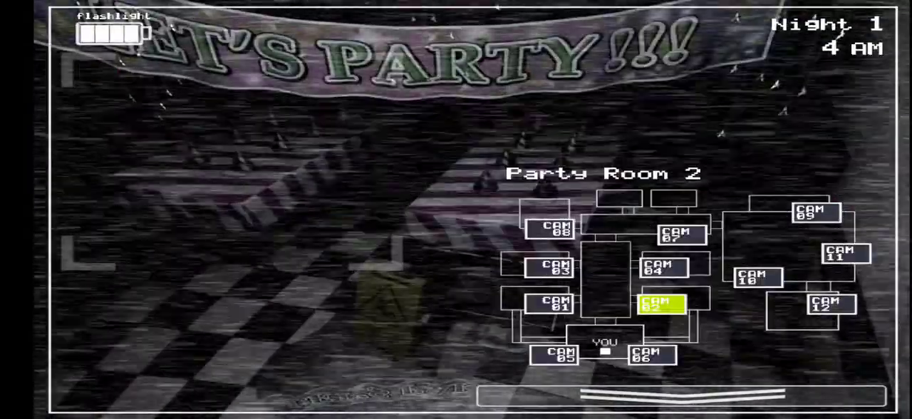
{"action": "left_click", "coordinate": [678, 234]}
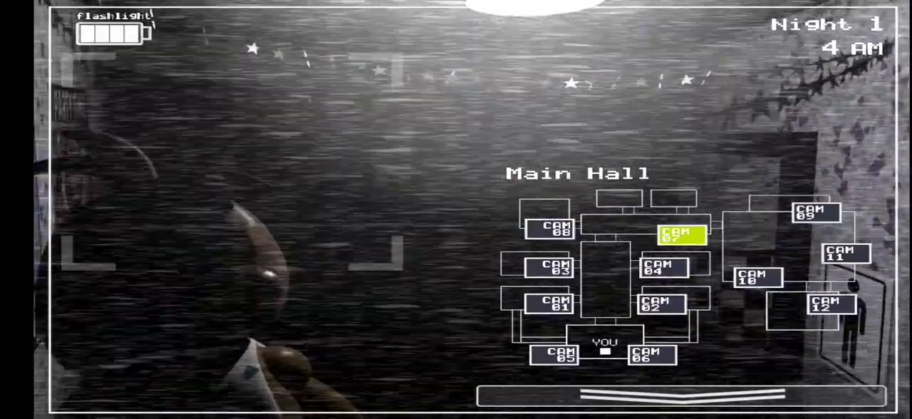
{"action": "left_click", "coordinate": [655, 305]}
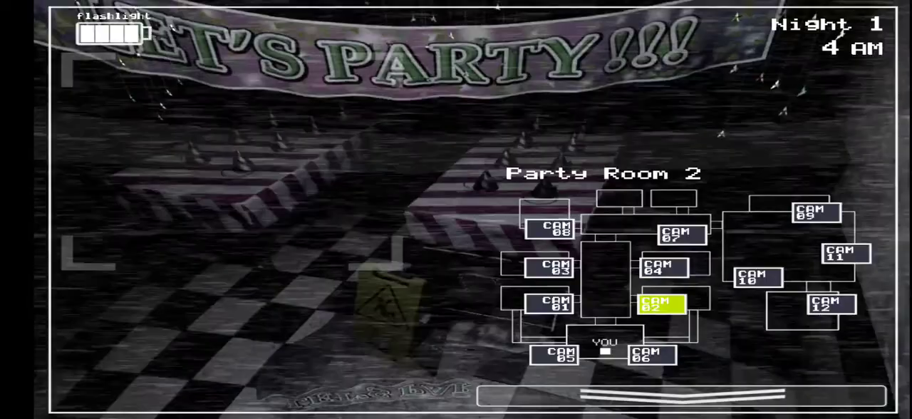
{"action": "left_click", "coordinate": [883, 54]}
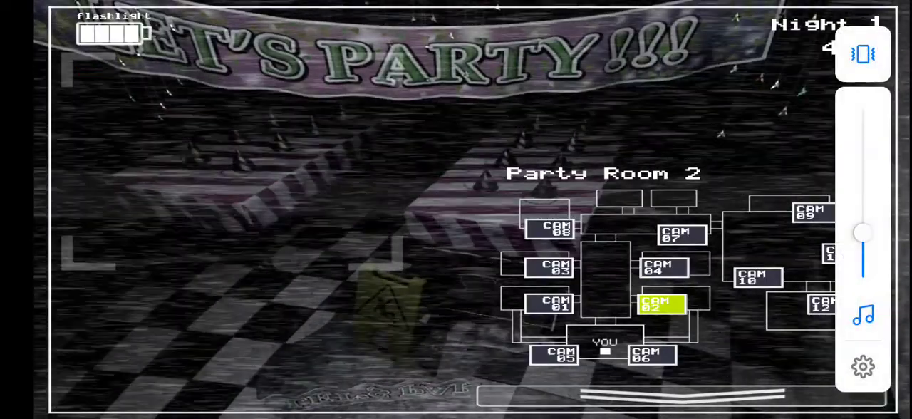
{"action": "left_click", "coordinate": [678, 234]}
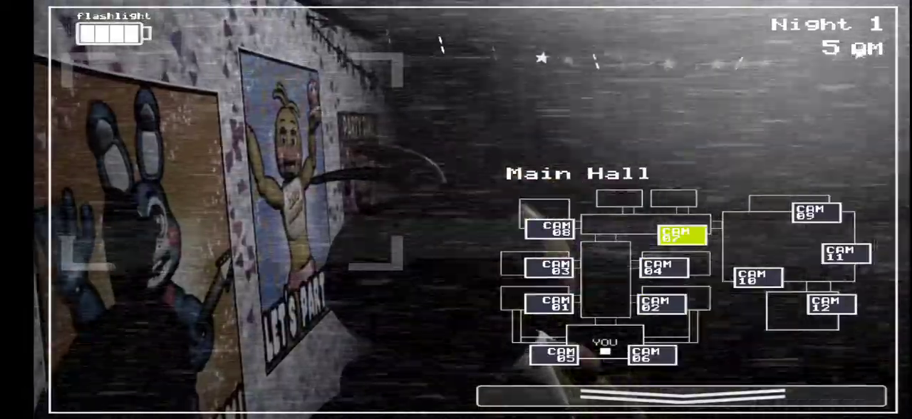
{"action": "left_click", "coordinate": [844, 252]}
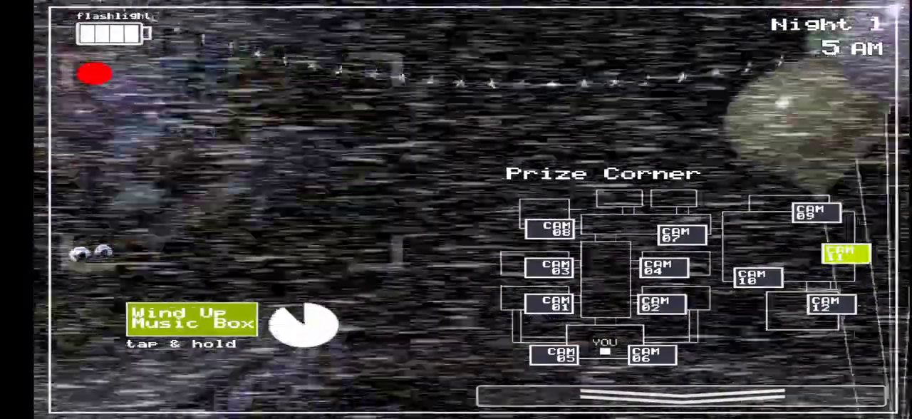
Glance at the office, then check the Right Air Vent and Party Room 4 as Night 1 ends.
{"action": "left_click", "coordinate": [302, 325]}
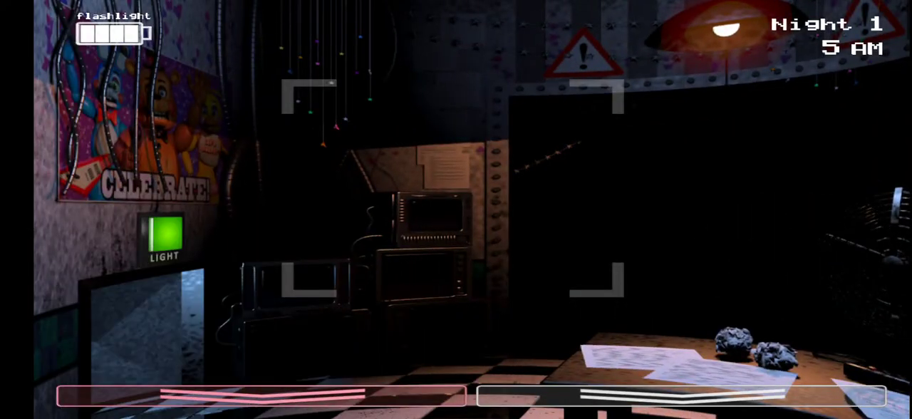
{"action": "left_click", "coordinate": [456, 399]}
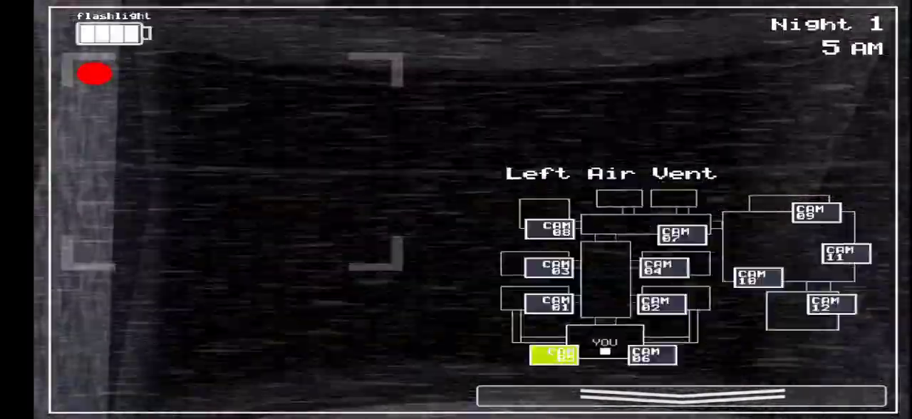
{"action": "left_click", "coordinate": [651, 354]}
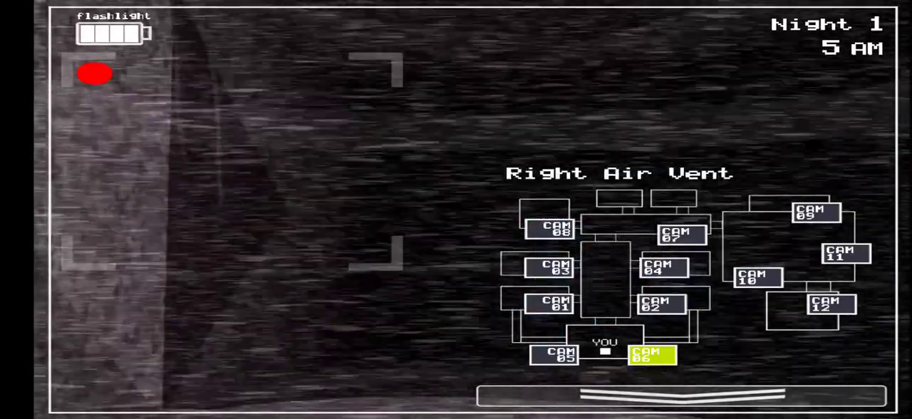
{"action": "left_click", "coordinate": [663, 268]}
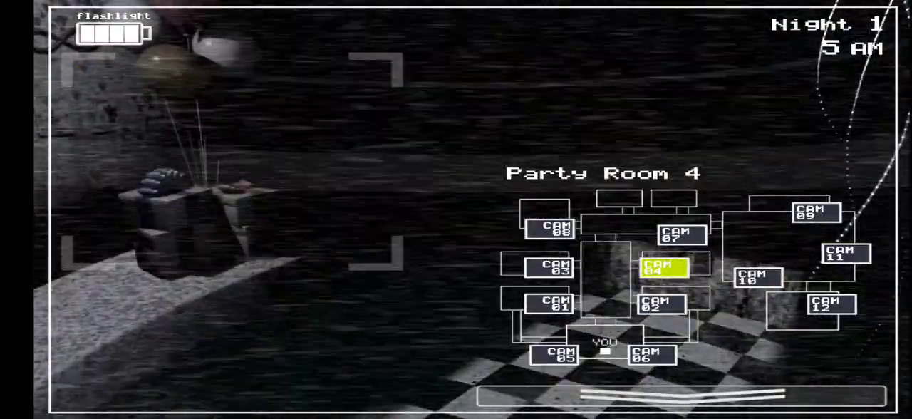
{"action": "left_click", "coordinate": [650, 354]}
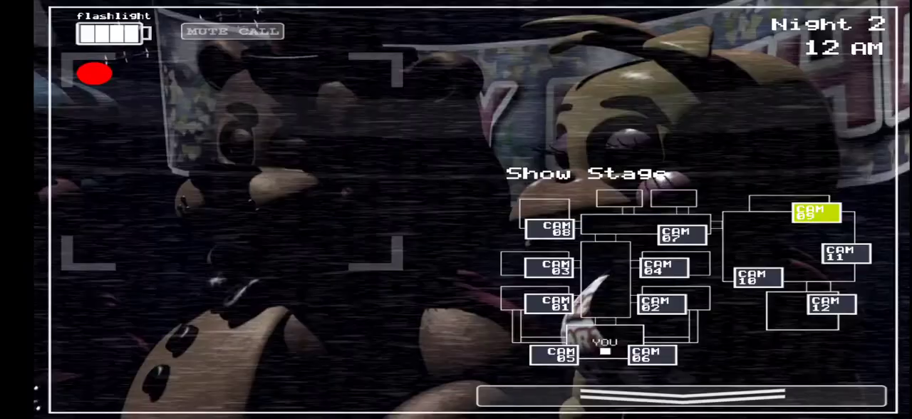
Sweep Prize Corner, Show Stage, Game Area, Party Room 1, Main Hall and Parts/Service.
{"action": "left_click", "coordinate": [843, 258]}
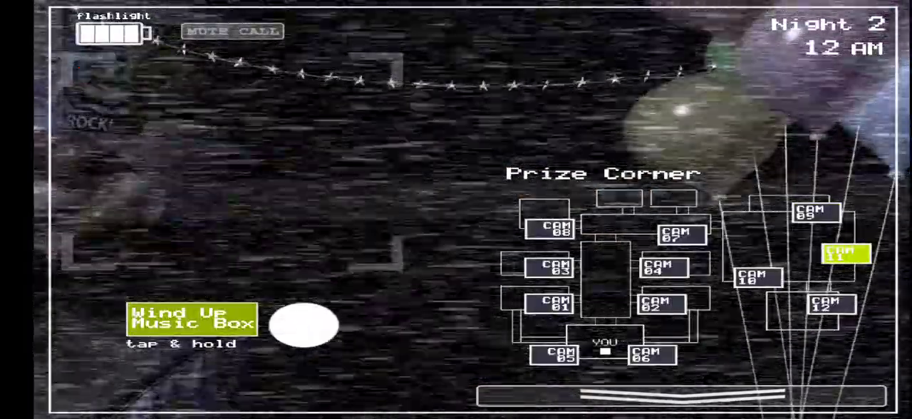
{"action": "left_click", "coordinate": [816, 209]}
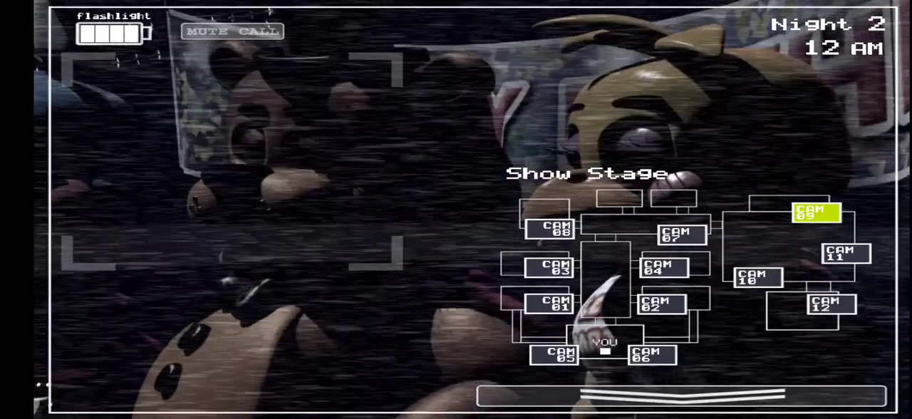
{"action": "left_click", "coordinate": [758, 279]}
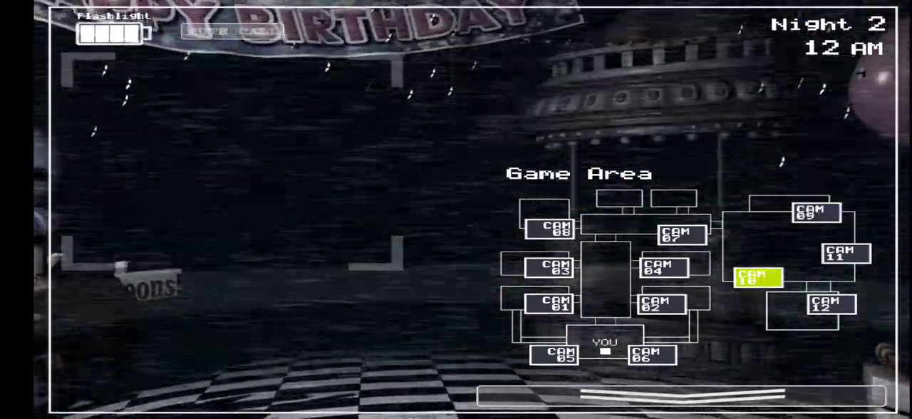
{"action": "left_click", "coordinate": [553, 302]}
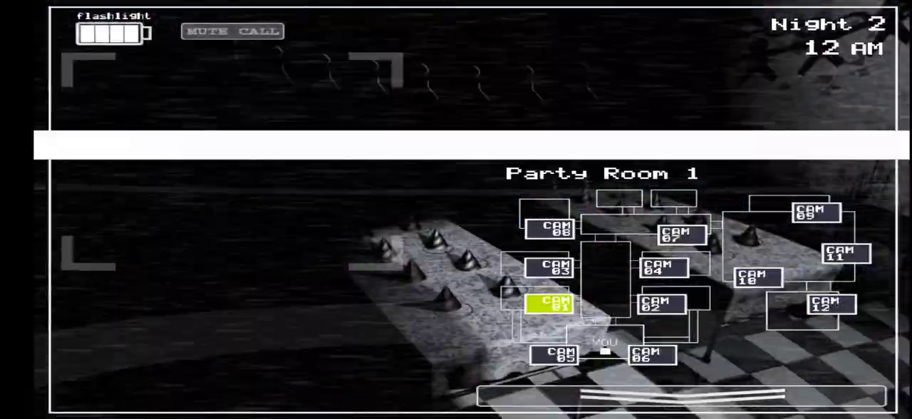
{"action": "left_click", "coordinate": [681, 236]}
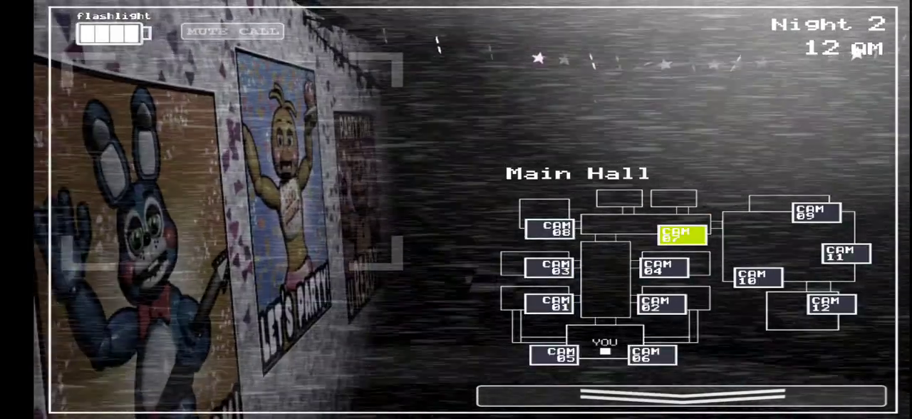
{"action": "left_click", "coordinate": [548, 226]}
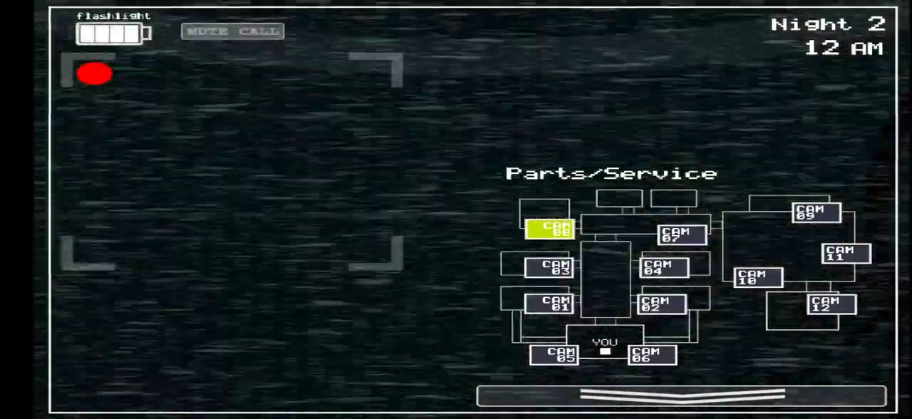
{"action": "left_click", "coordinate": [231, 31]}
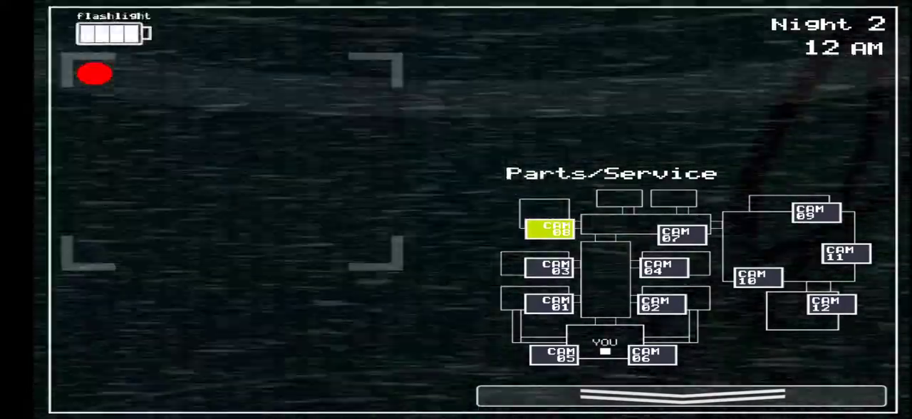
Check Show Stage, Game Area, Party Rooms 2 and 3 and Kid's Cove, then wind the music box.
{"action": "left_click", "coordinate": [815, 214]}
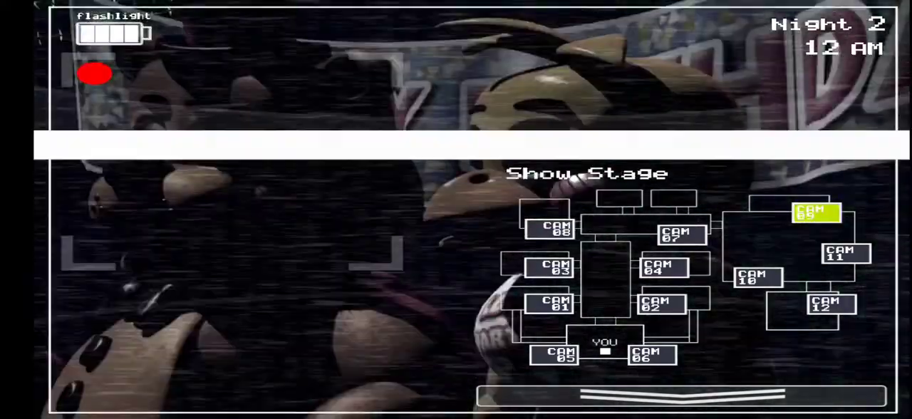
{"action": "left_click", "coordinate": [844, 257]}
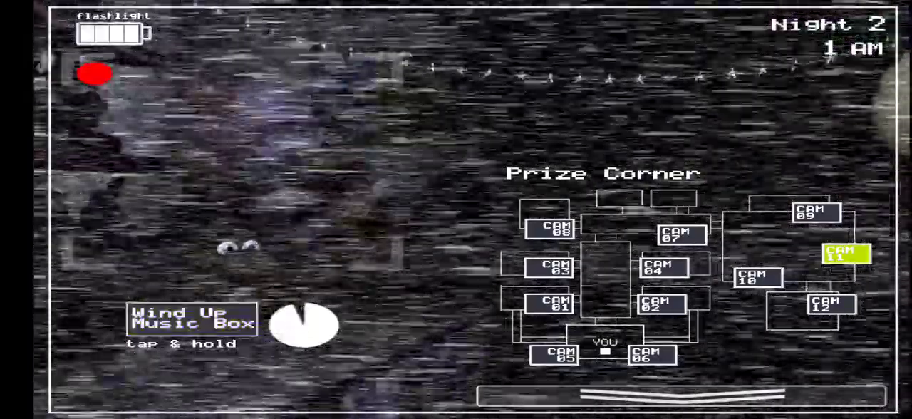
{"action": "left_click", "coordinate": [758, 279]}
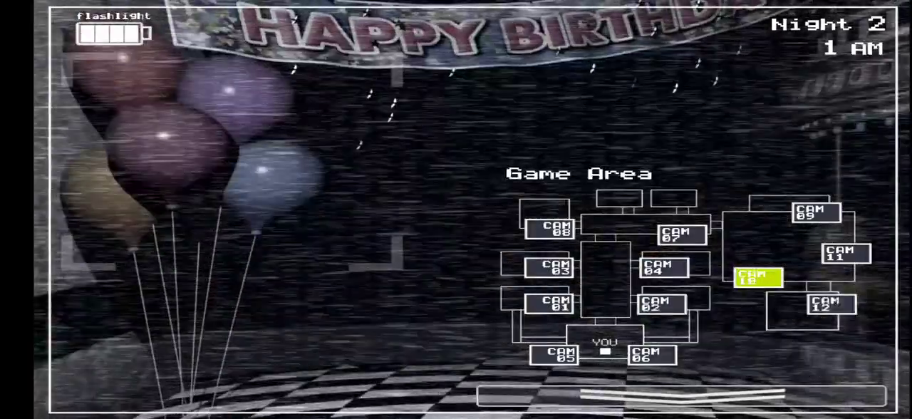
{"action": "left_click", "coordinate": [657, 304]}
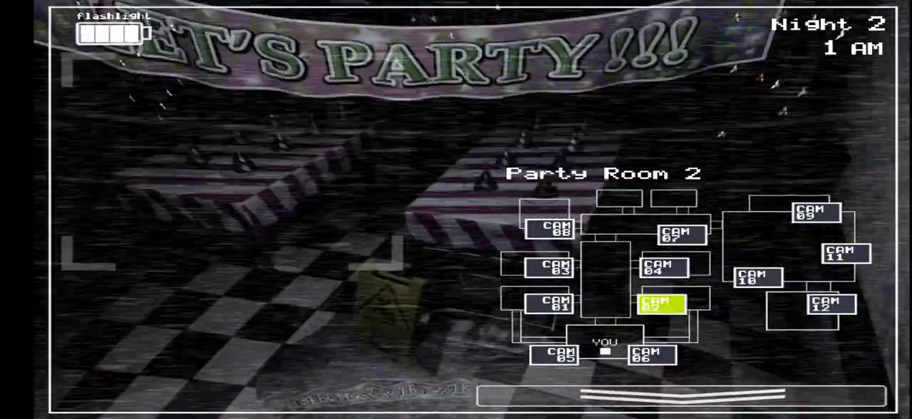
{"action": "left_click", "coordinate": [553, 268]}
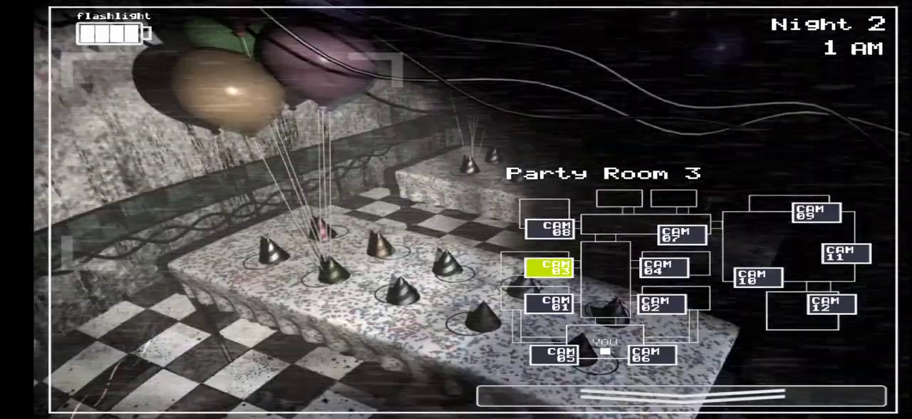
{"action": "left_click", "coordinate": [758, 278]}
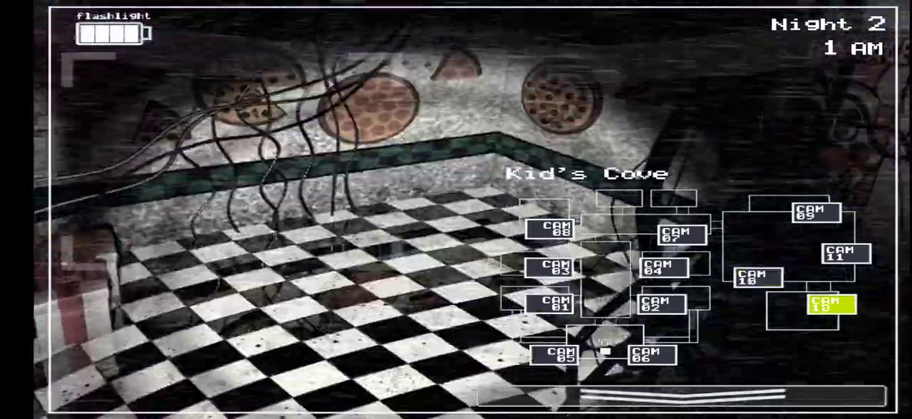
{"action": "left_click", "coordinate": [843, 257]}
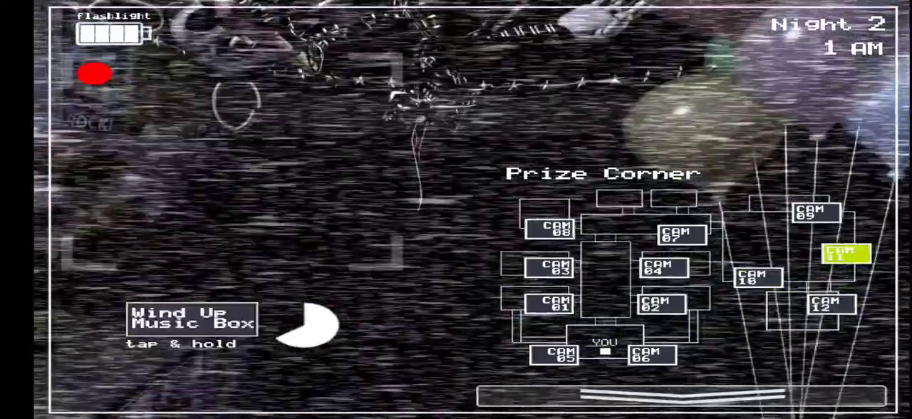
{"action": "left_click", "coordinate": [192, 320]}
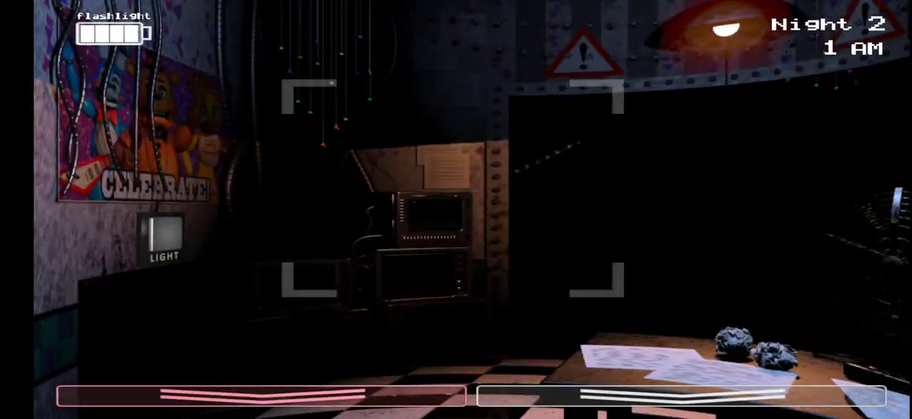
Raise the monitor and check Party Rooms 1 and 3 and Main Hall, settling on the Right Air Vent.
{"action": "left_click", "coordinate": [162, 235]}
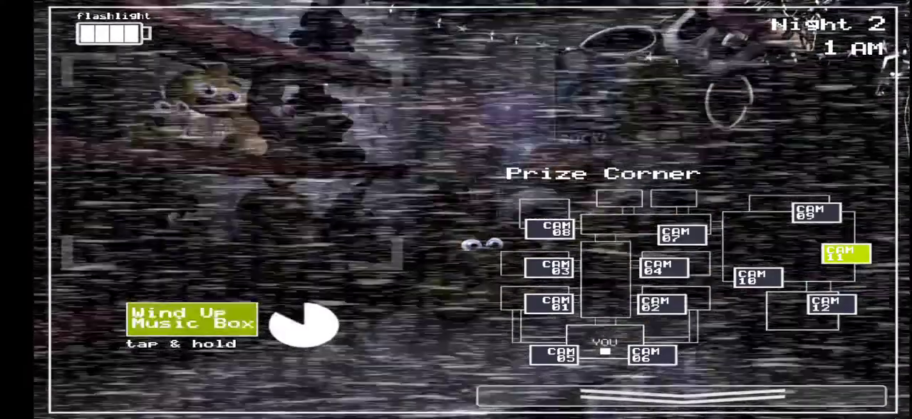
{"action": "left_click", "coordinate": [550, 305]}
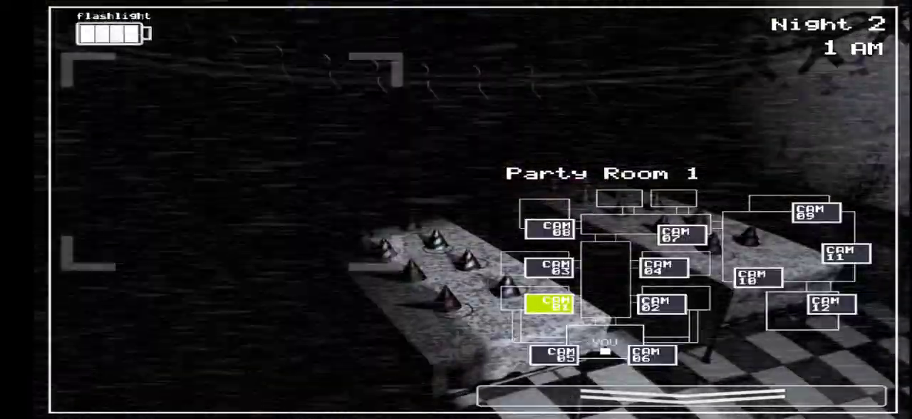
{"action": "left_click", "coordinate": [550, 268]}
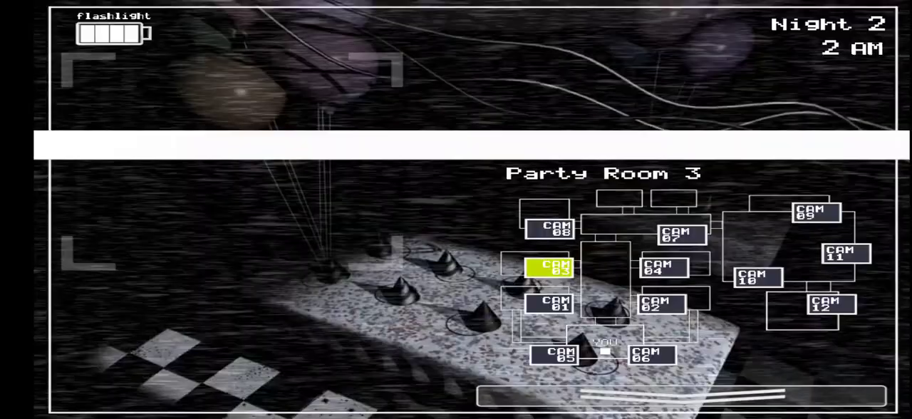
{"action": "left_click", "coordinate": [679, 234]}
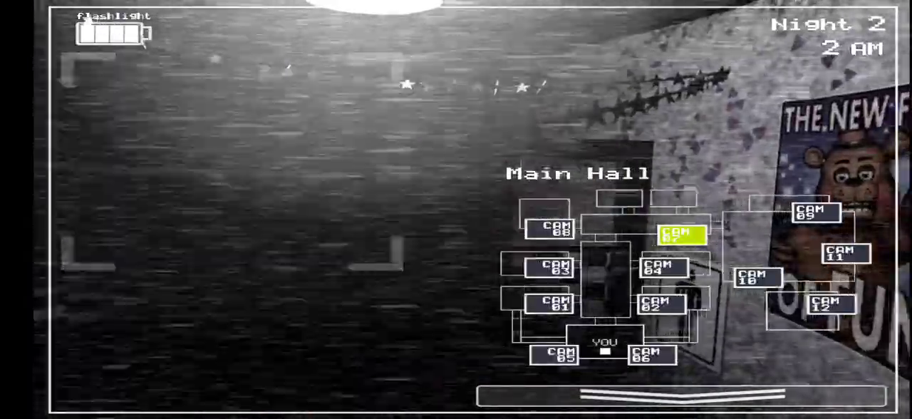
{"action": "left_click", "coordinate": [656, 305]}
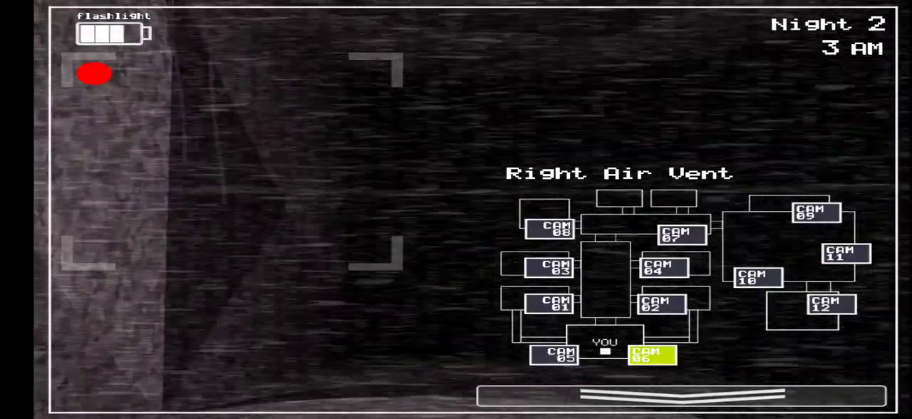
Wind the Prize Corner music box, watch Toy Bonnie in the Right Air Vent, then lower the monitor.
{"action": "left_click", "coordinate": [845, 254]}
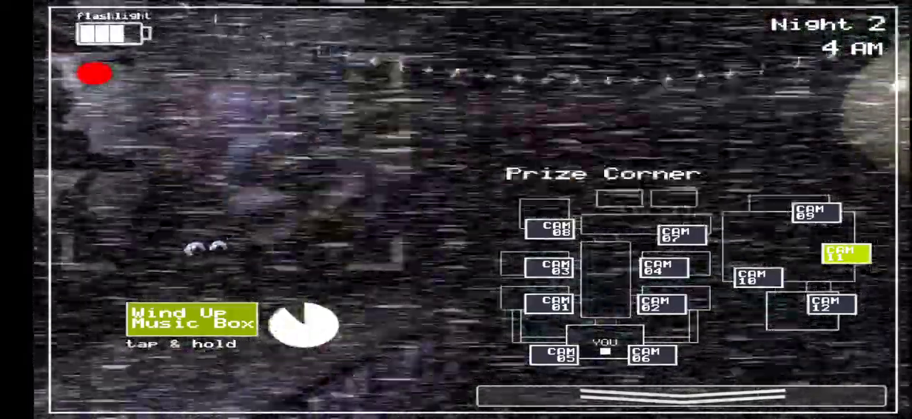
{"action": "left_click", "coordinate": [650, 356]}
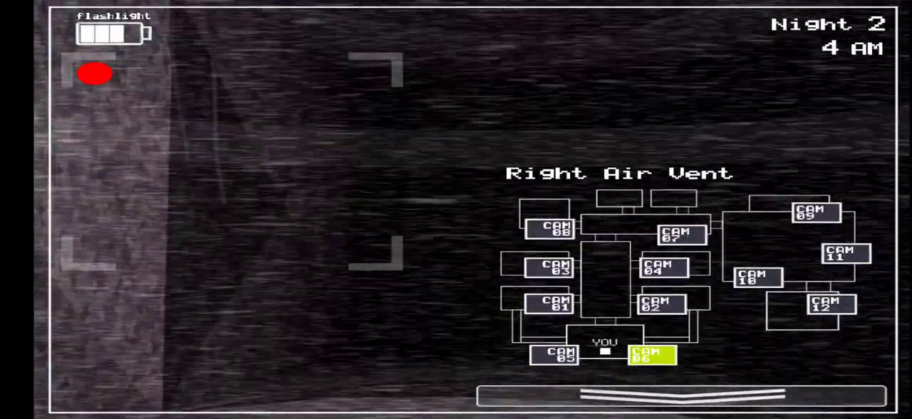
{"action": "left_click", "coordinate": [634, 396]}
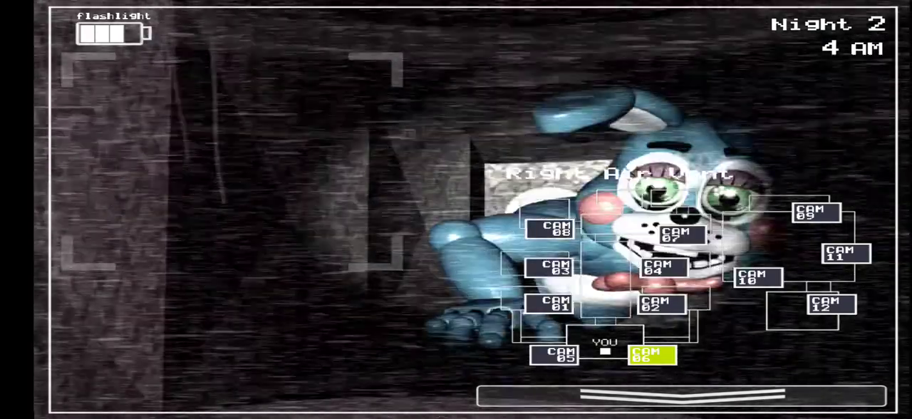
{"action": "left_click", "coordinate": [654, 305]}
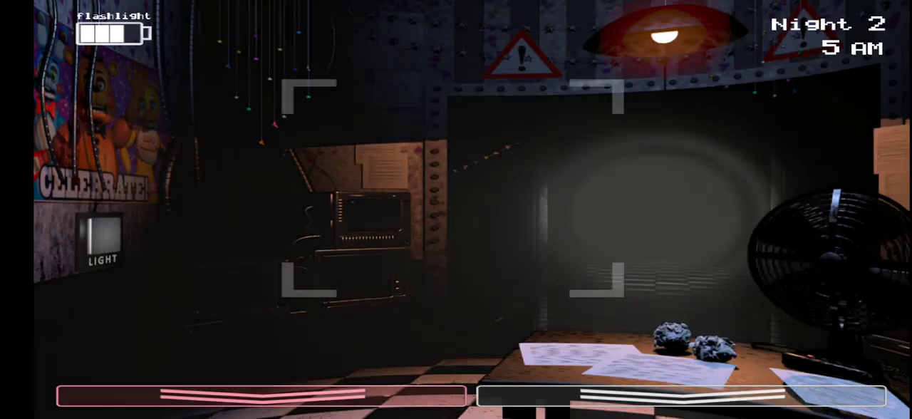
Hold out in the office until 6 AM ends Night 2 and Night 3 loads.
{"action": "left_click", "coordinate": [101, 240]}
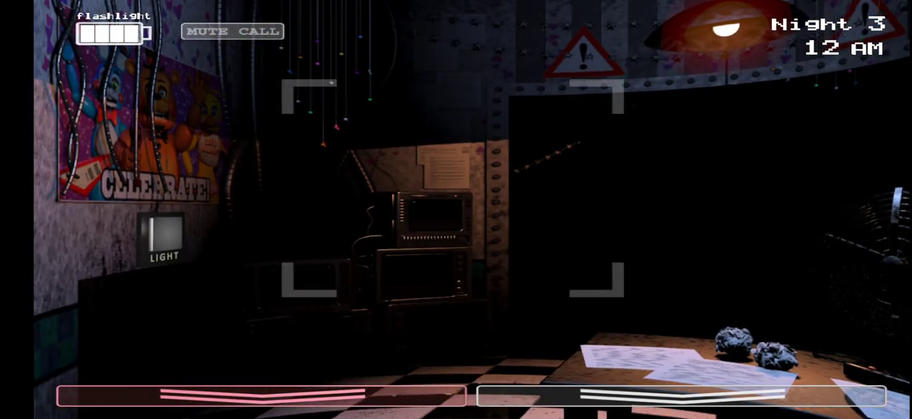
Raise the monitor and check Party Room 2, Kid's Cove, the Game Area and Parts/Service.
{"action": "left_click", "coordinate": [162, 236]}
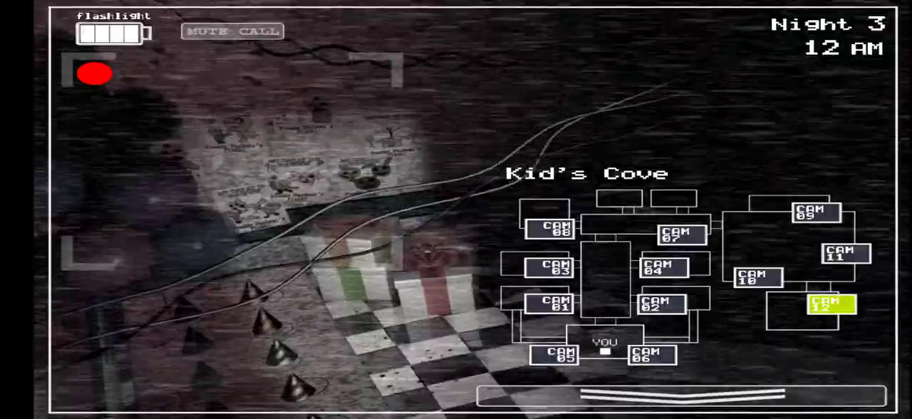
{"action": "left_click", "coordinate": [656, 305]}
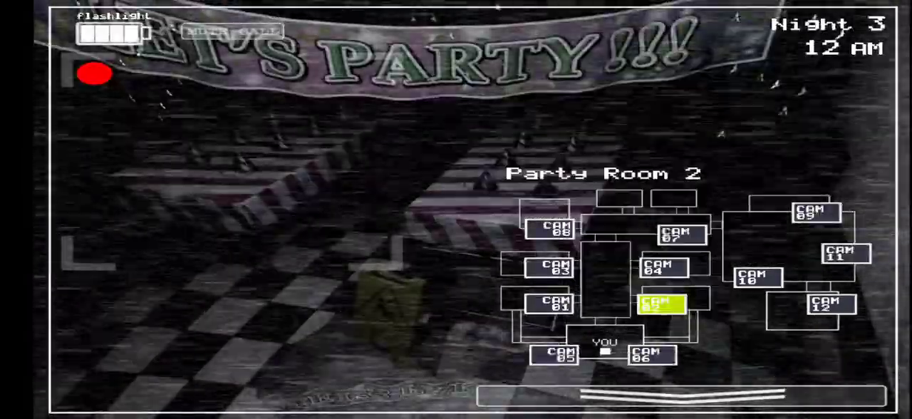
{"action": "left_click", "coordinate": [662, 267]}
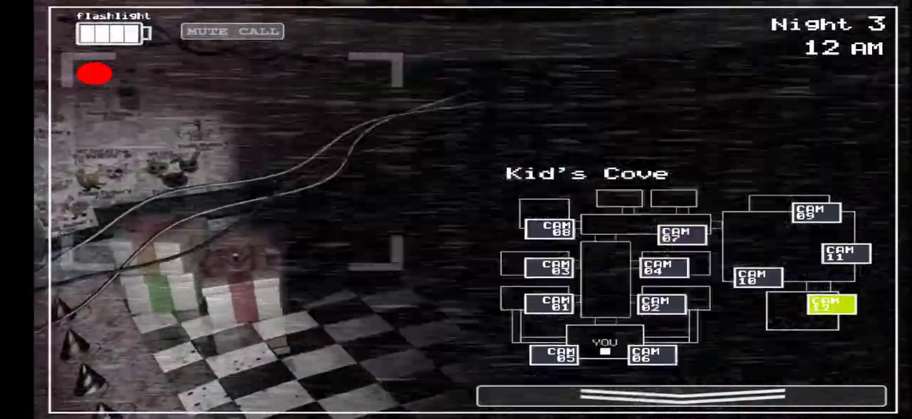
{"action": "left_click", "coordinate": [755, 280]}
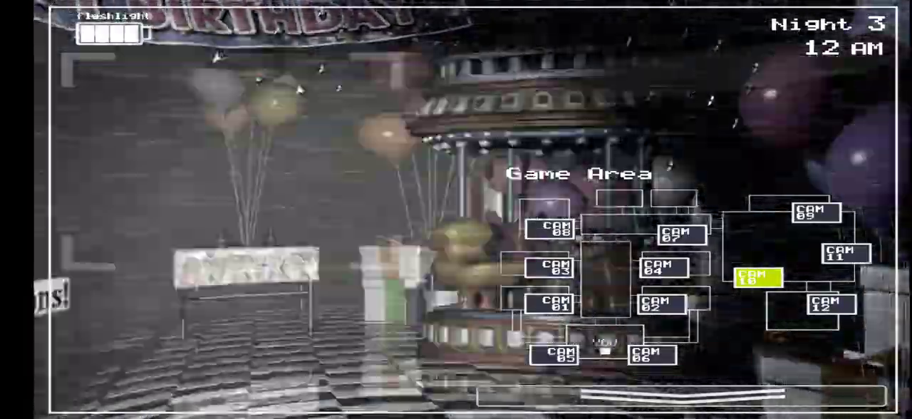
{"action": "left_click", "coordinate": [556, 227]}
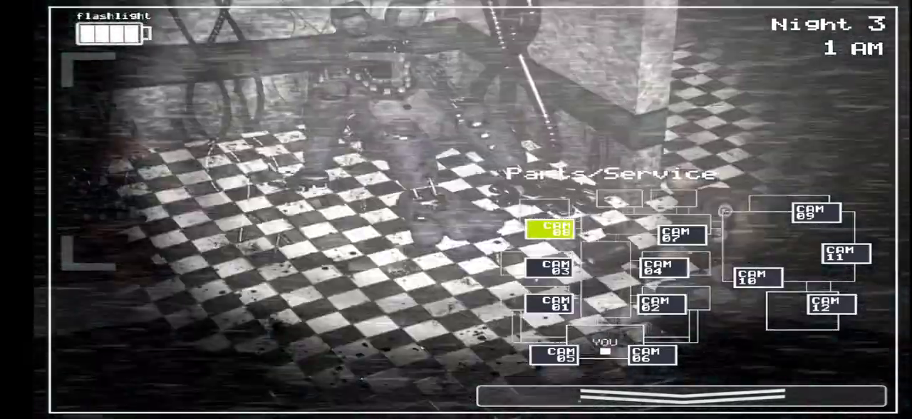
Recheck the Game Area for Balloon Boy and Kid's Cove, then wind the music box at Prize Corner.
{"action": "left_click", "coordinate": [757, 278]}
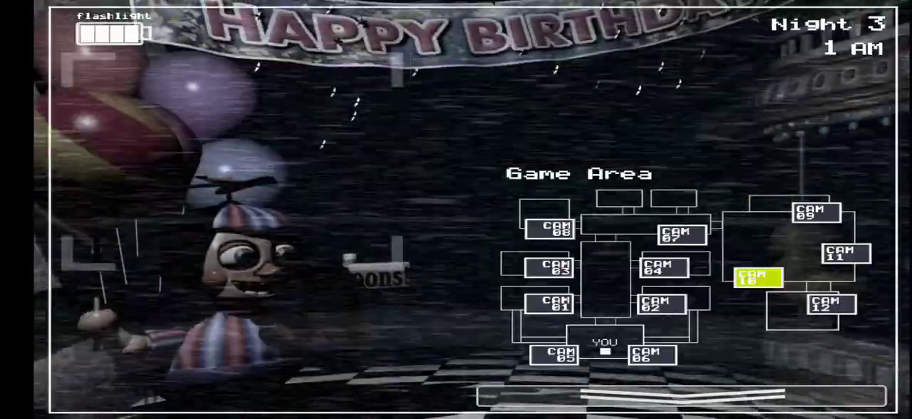
{"action": "left_click", "coordinate": [827, 307]}
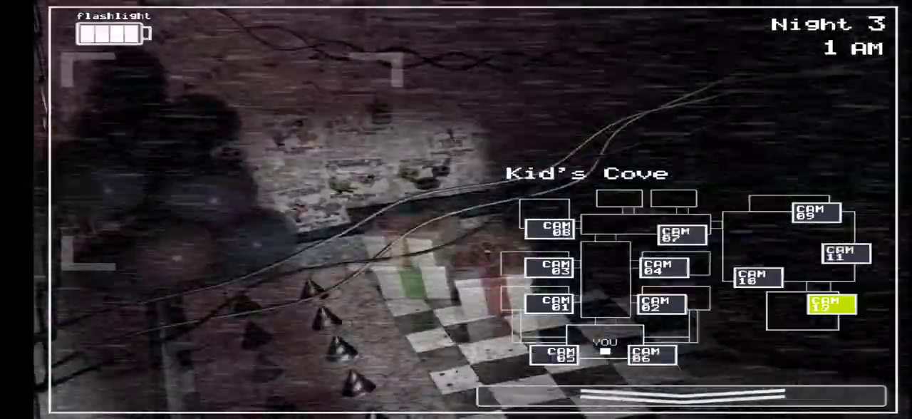
{"action": "left_click", "coordinate": [845, 254]}
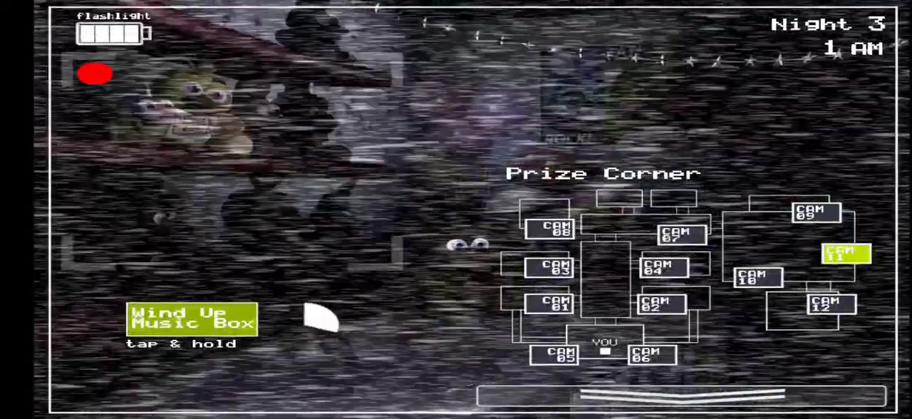